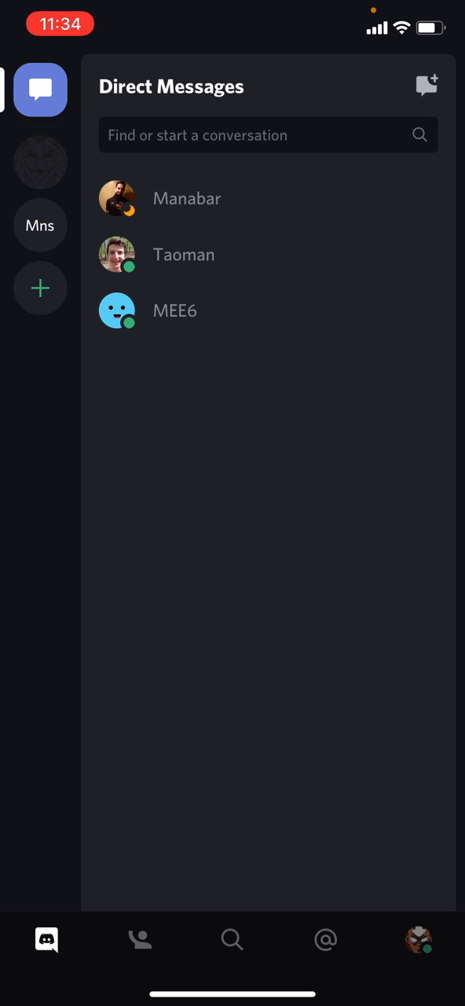
- Open User Settings from the profile avatar in the bottom tab bar
click(419, 940)
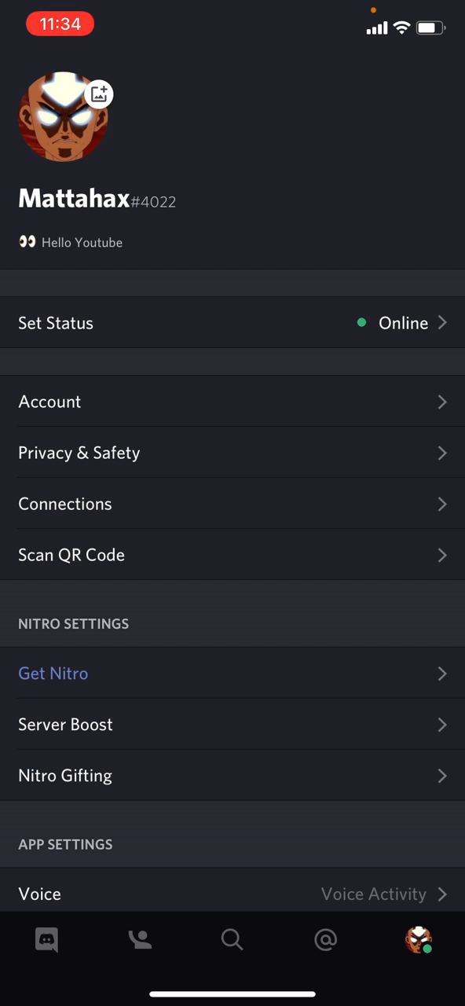
- Scroll to App Settings and open Appearance
scroll(down, 3)
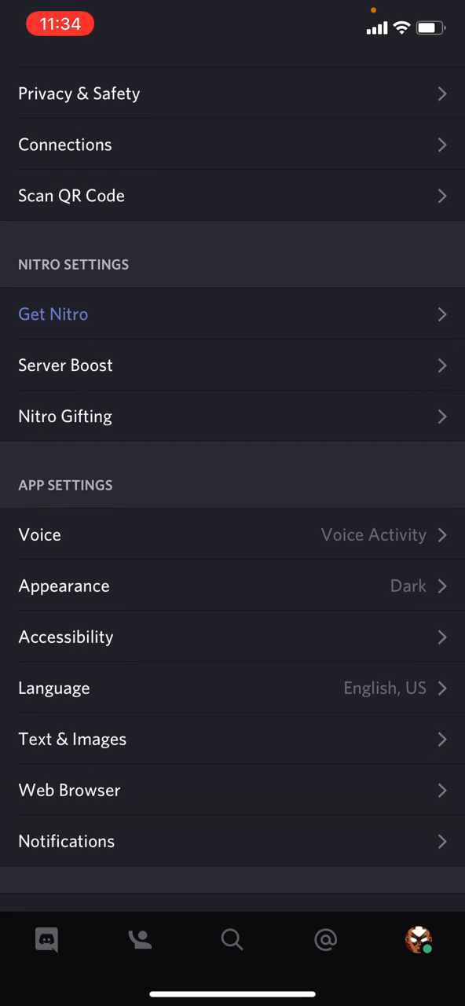
click(64, 586)
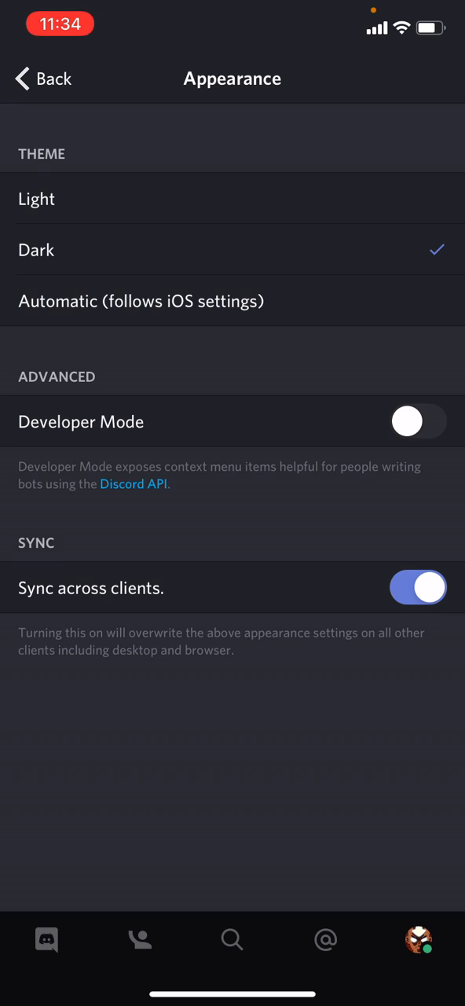
- Switch the Developer Mode toggle on in Appearance settings
click(418, 421)
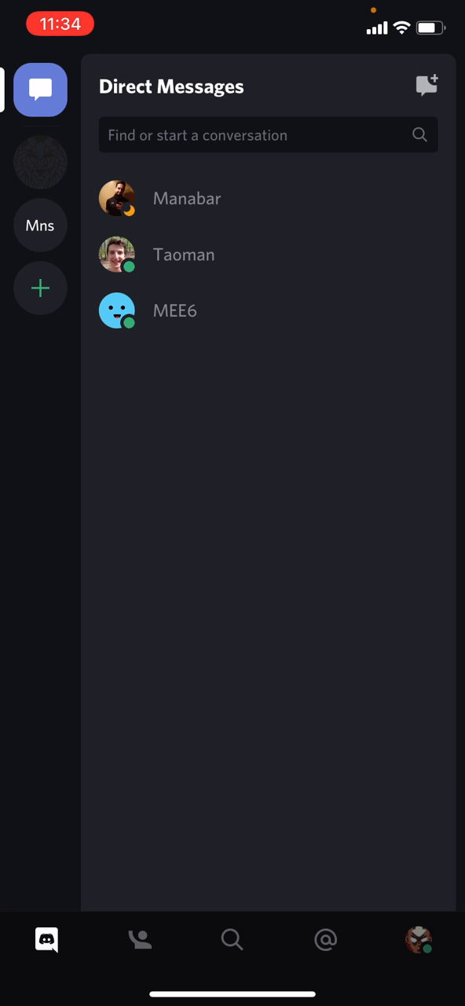
- Reopen User Settings > Appearance and switch Developer Mode off
click(419, 940)
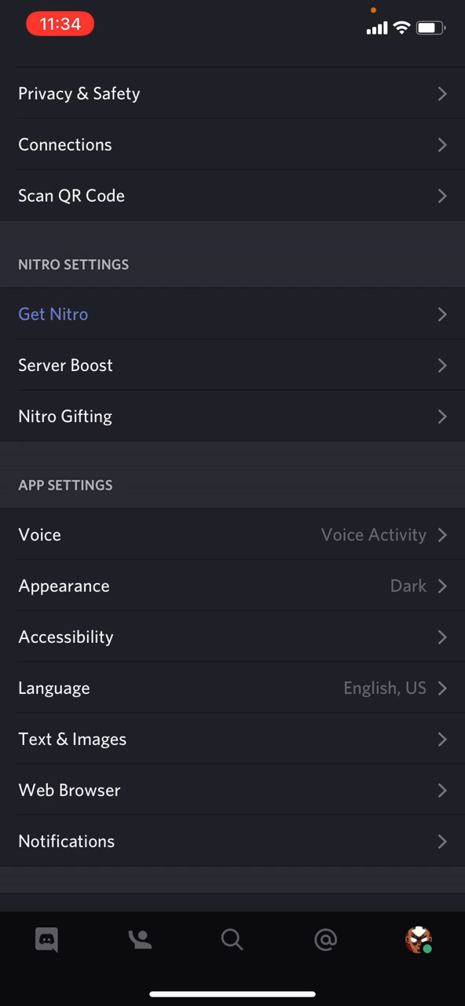
click(64, 585)
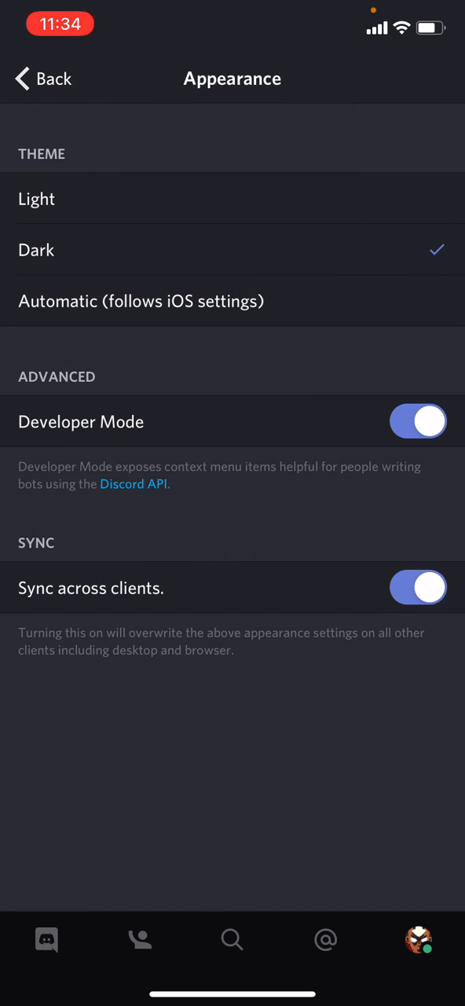
click(419, 422)
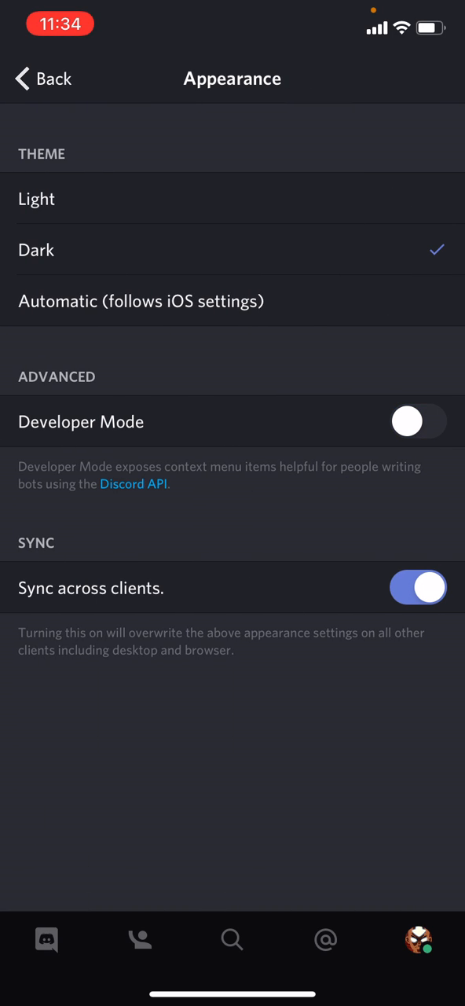